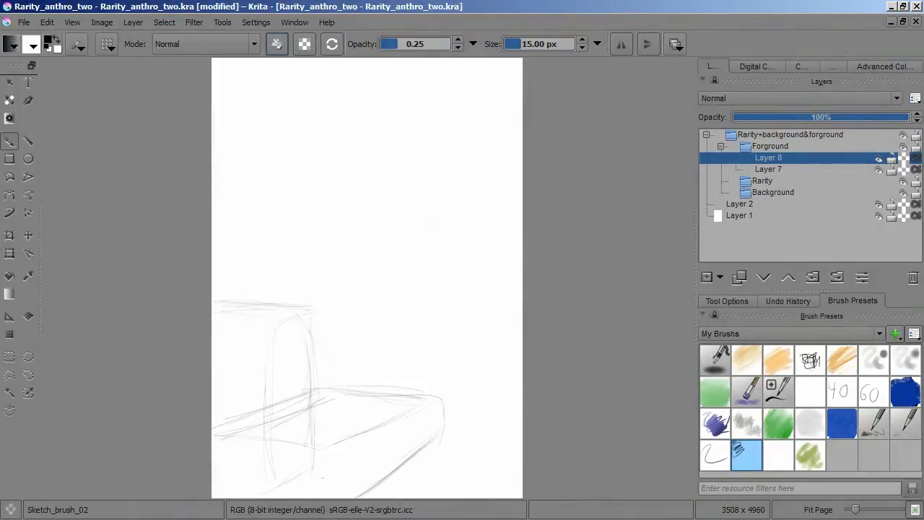
- Select the Rarity group in the Layers panel for the new arm layer
click(769, 169)
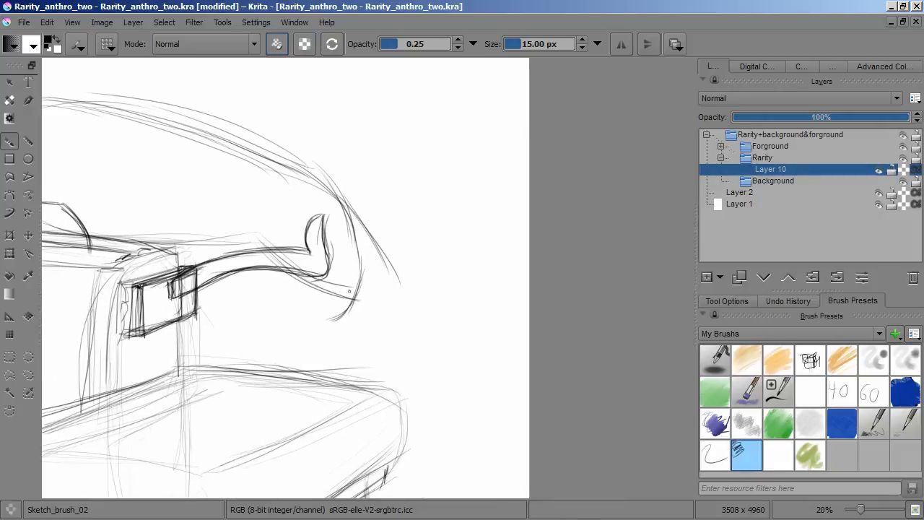
- Sketch the curving hand outline at the arm's end and erase stray strokes
drag(318, 260, 375, 354)
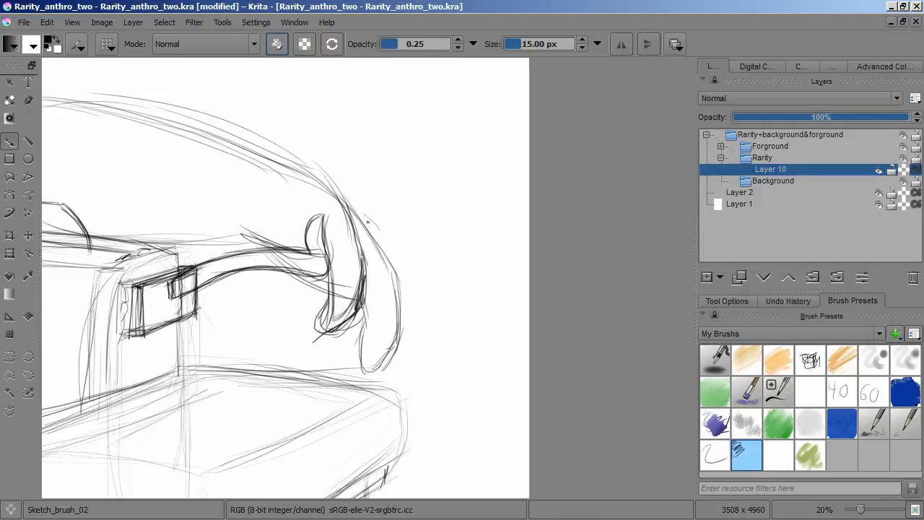
drag(382, 216, 429, 361)
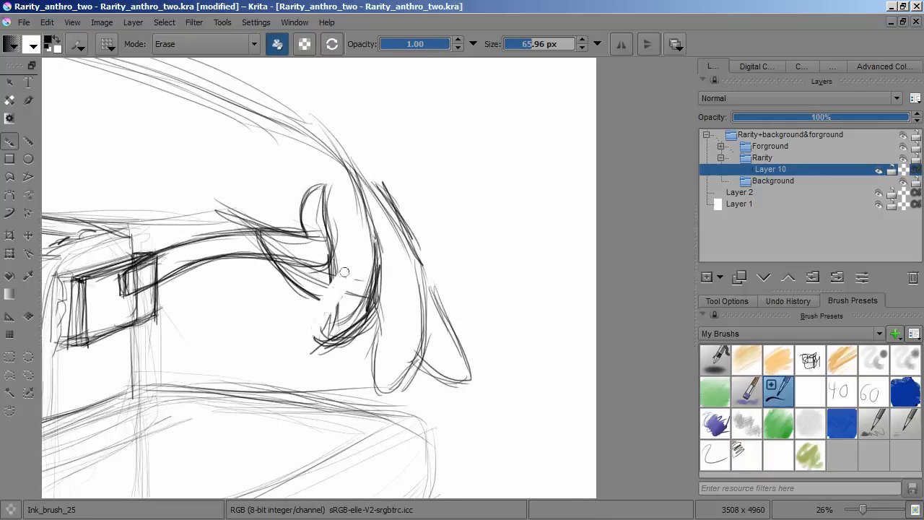
drag(344, 272, 341, 222)
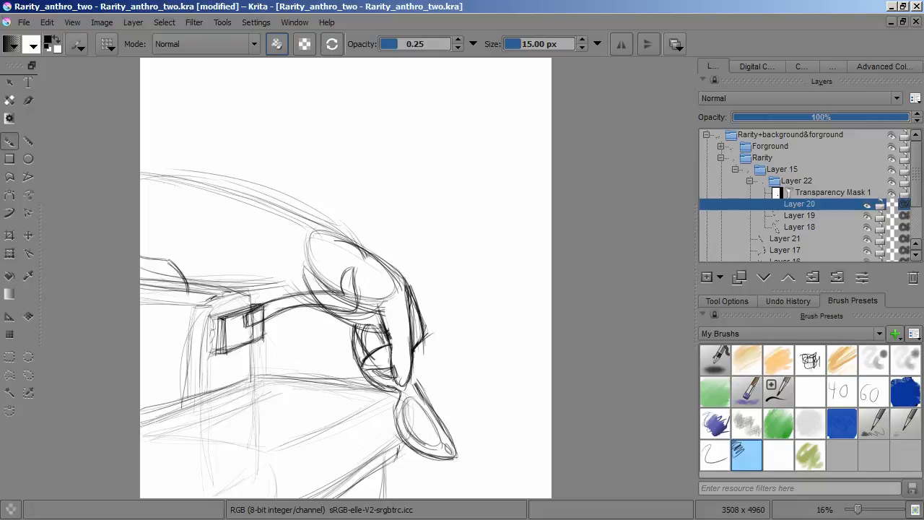
- Select a layer, then set up Image > Resize Canvas with units in Percent
click(781, 169)
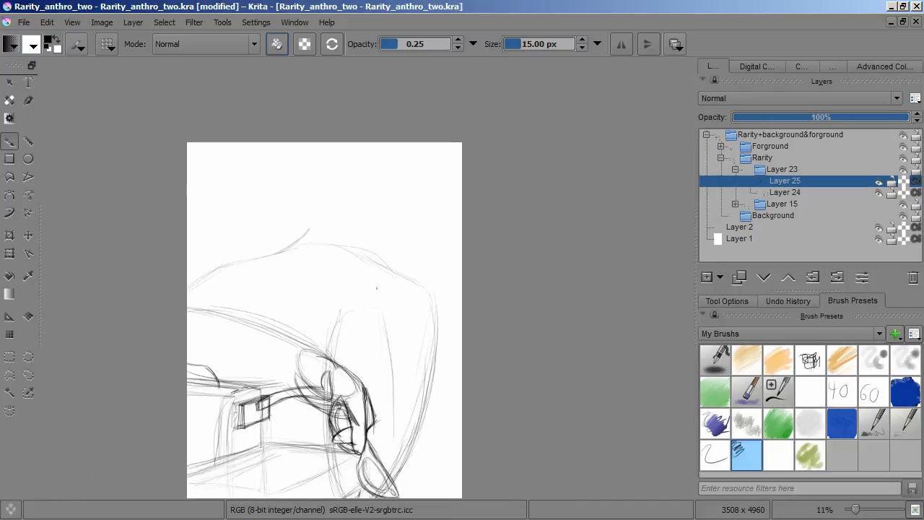
click(102, 21)
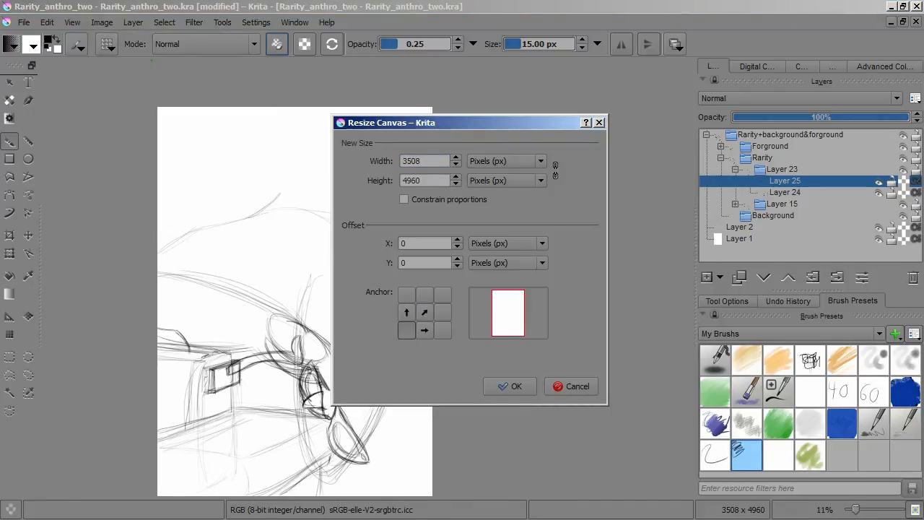
click(541, 160)
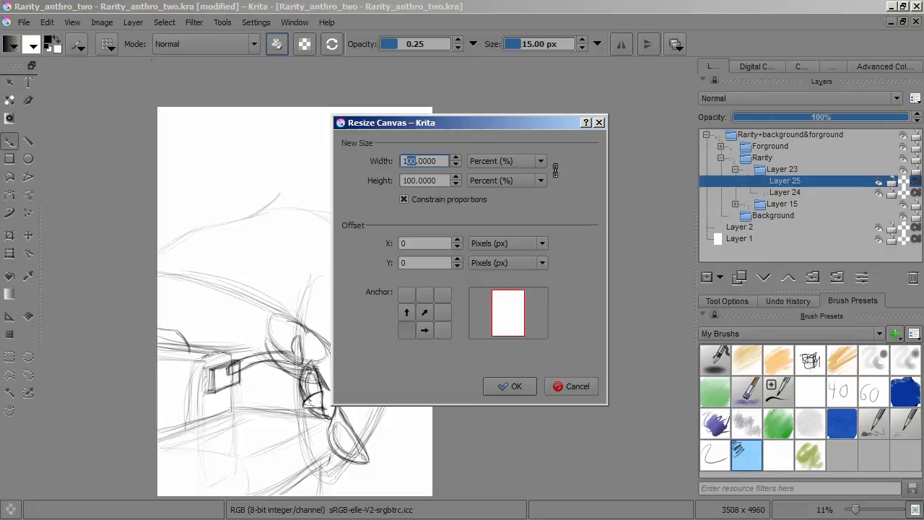
click(516, 385)
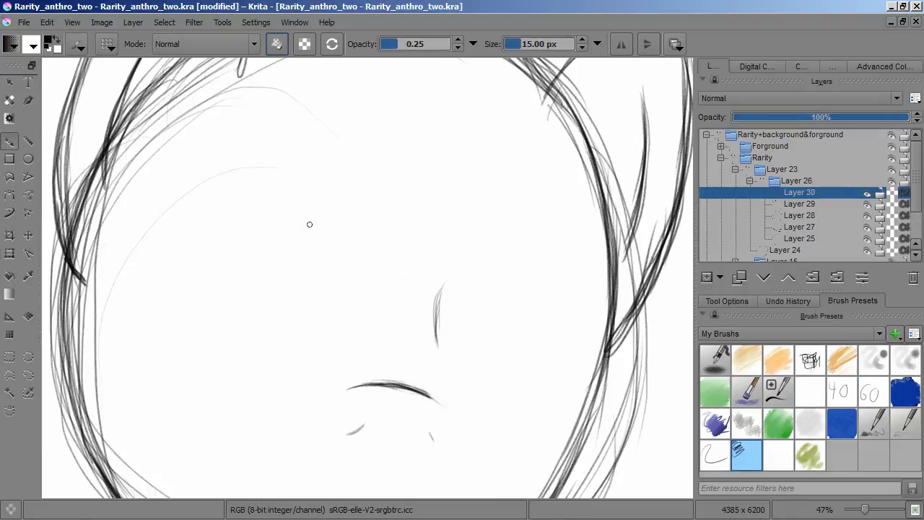
- Draw the outline and crease strokes, then refine the smiling mouth outline
drag(311, 224, 300, 357)
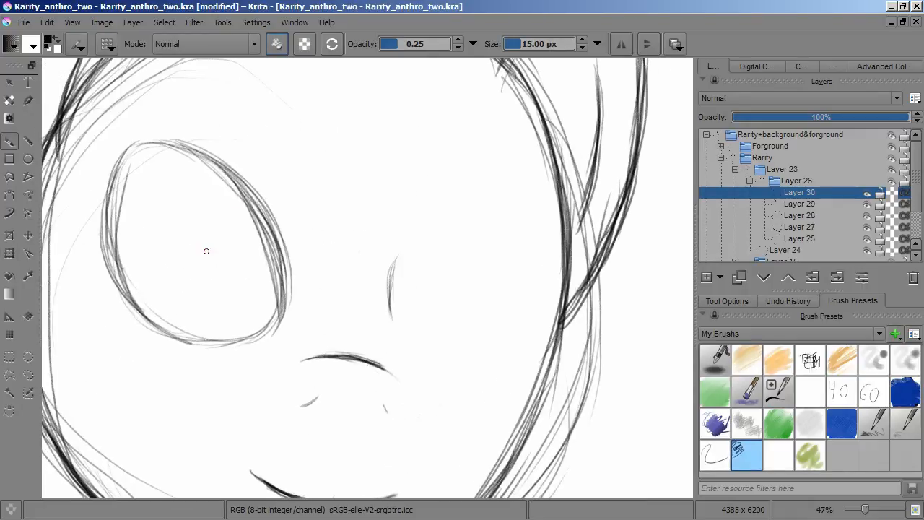
scroll(down, 3)
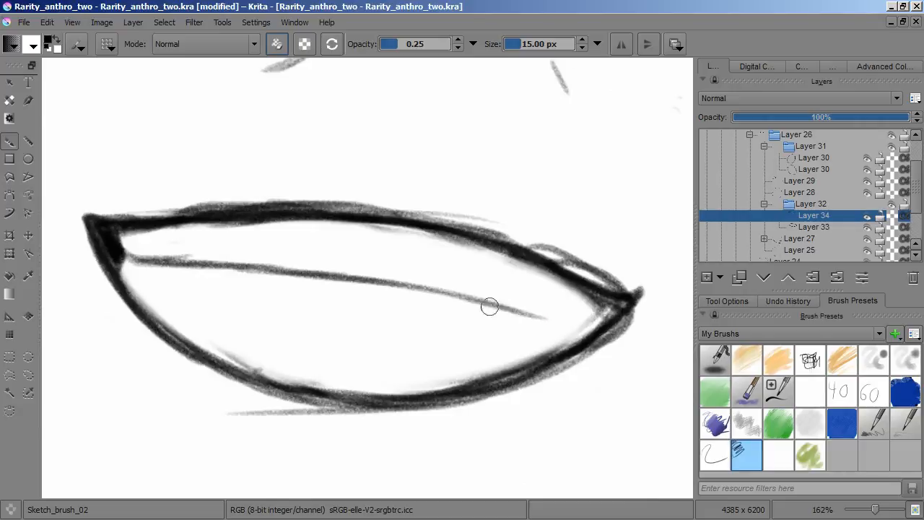
drag(491, 307, 126, 275)
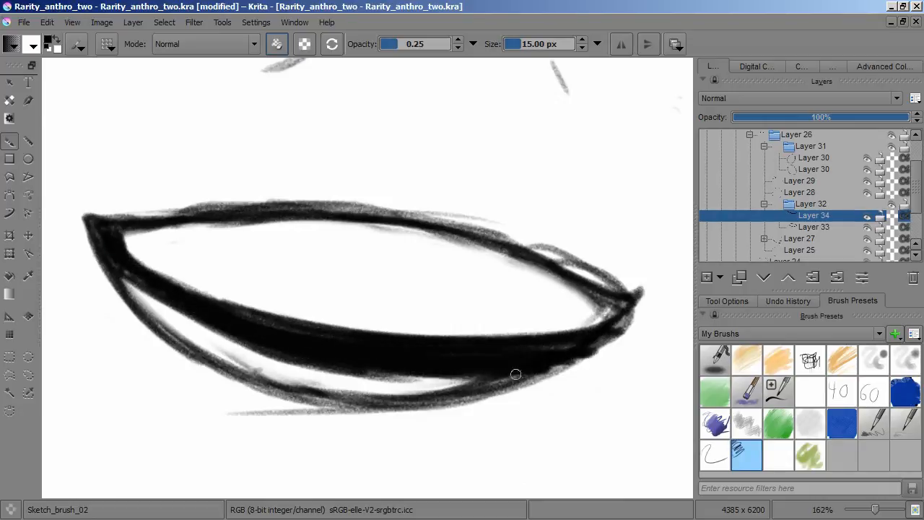
scroll(down, 3)
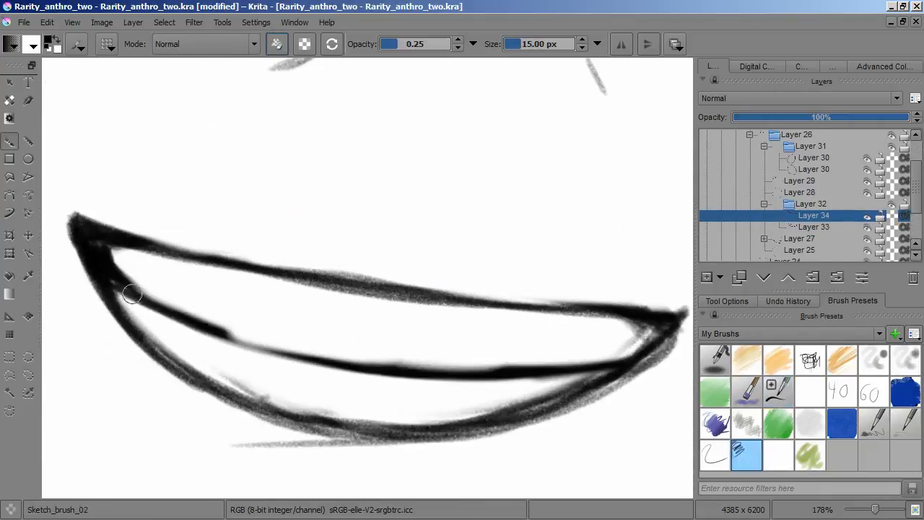
drag(133, 294, 384, 384)
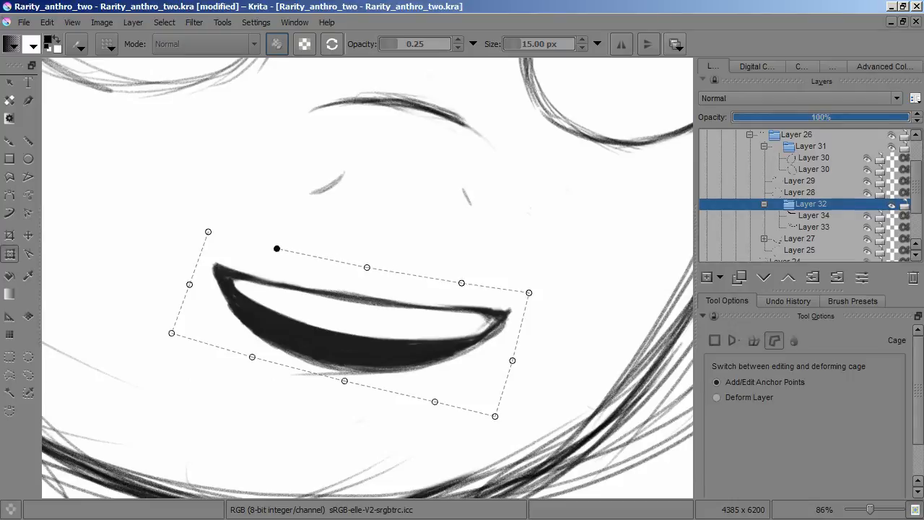
- Place a Cage transform deformation point around the smiling mouth
click(717, 397)
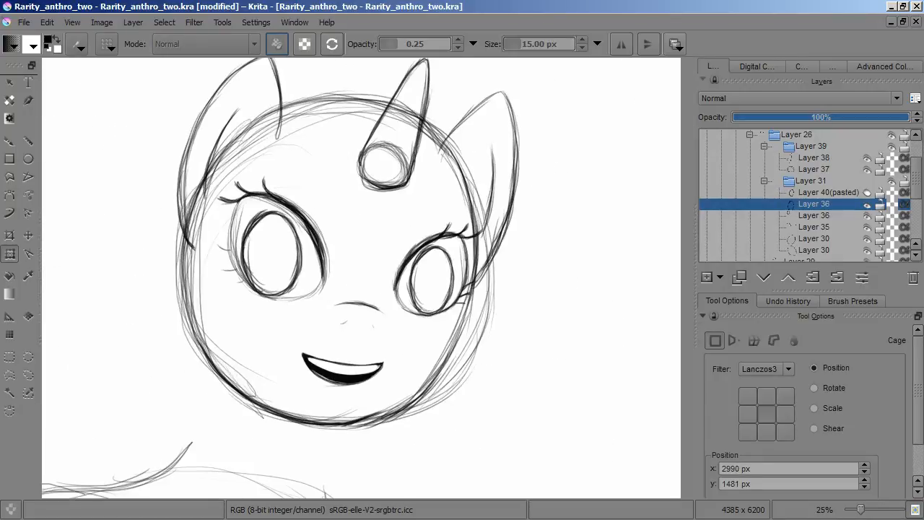
- Select the Layer 26 head group and nudge the head into place on the body
click(811, 181)
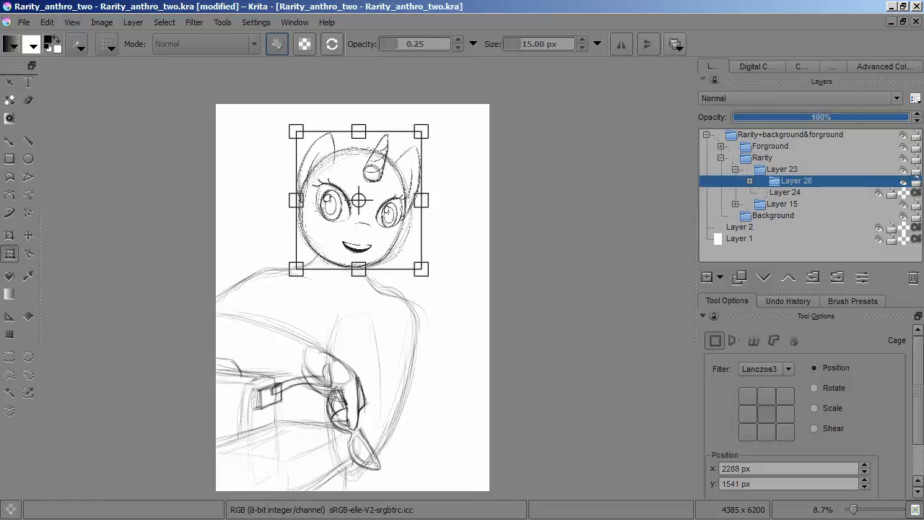
drag(359, 200, 359, 213)
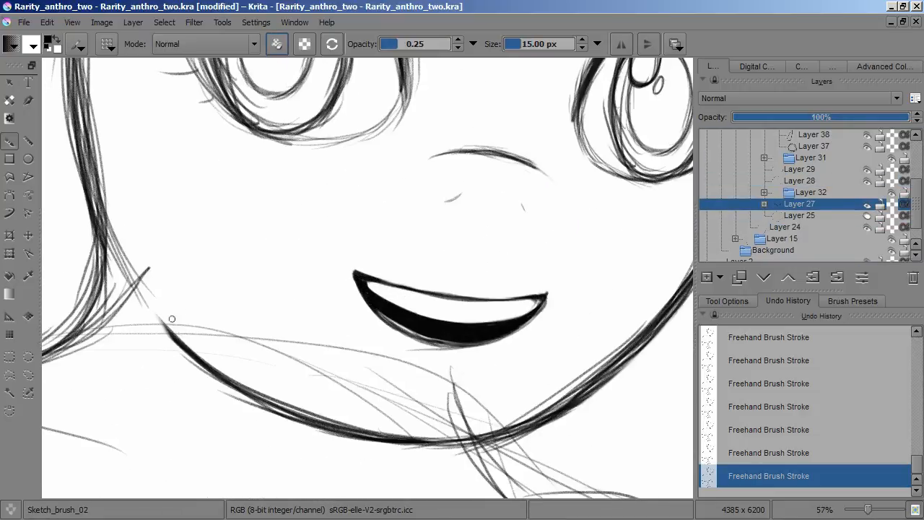
- Draw the neck line below the chin on Layer 24
drag(166, 321, 469, 422)
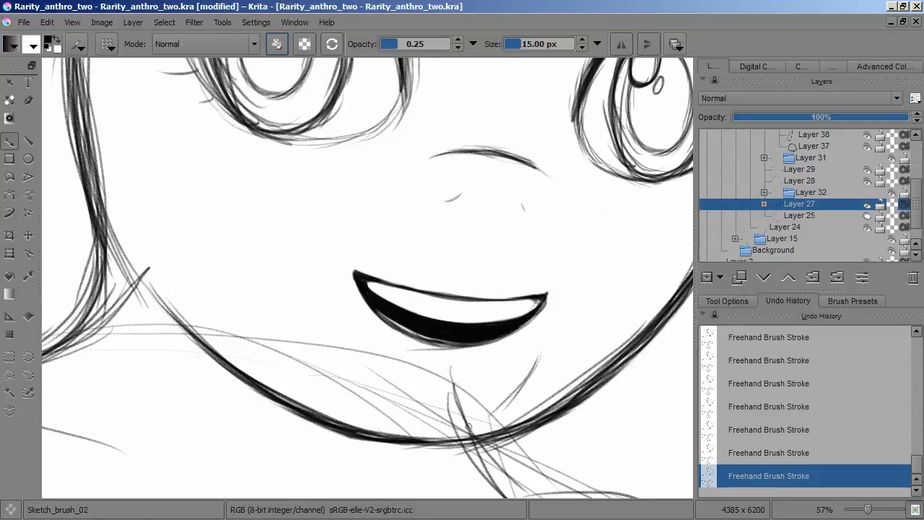
click(768, 383)
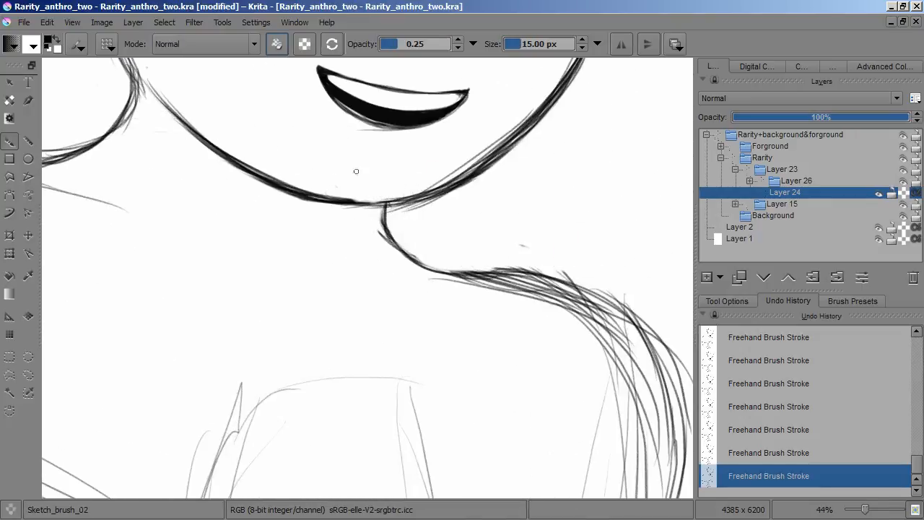
- Scroll the view toward the cheek where the resting hand will go
scroll(down, 3)
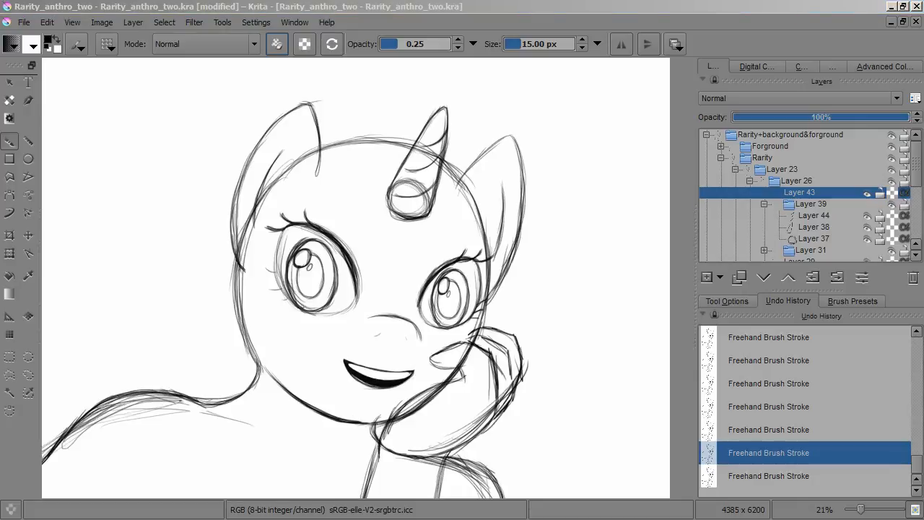
- Scroll the view toward the left side of the face for the mane curls
scroll(down, 3)
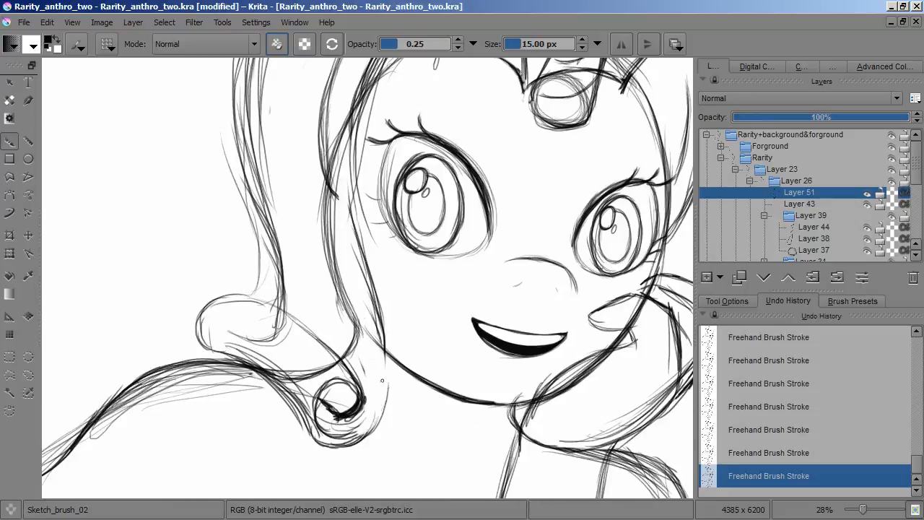
- Draw three mane strand strokes curling beside the cheek and below the face
scroll(down, 3)
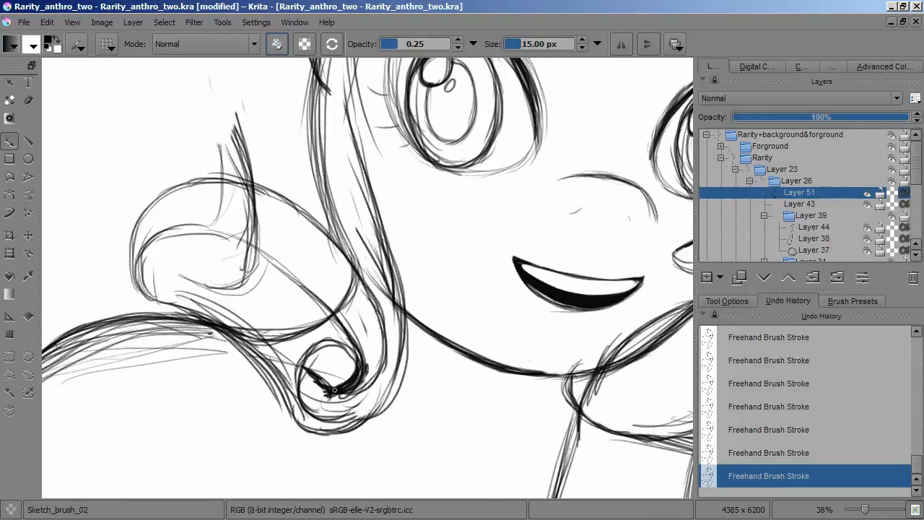
drag(310, 354, 361, 404)
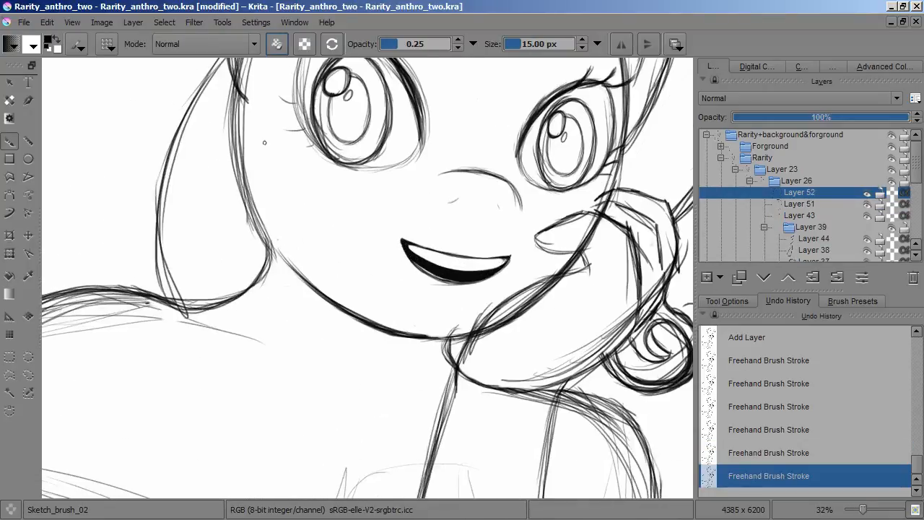
drag(245, 86, 281, 405)
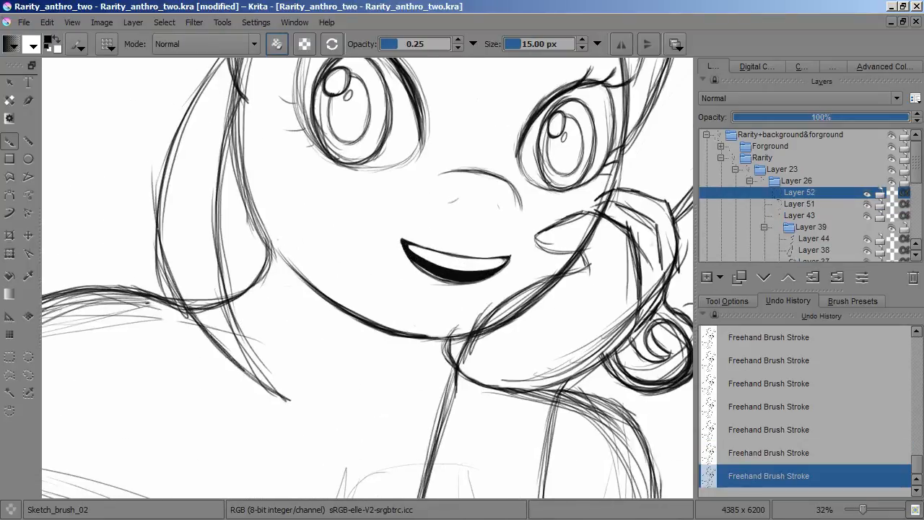
drag(159, 303, 245, 433)
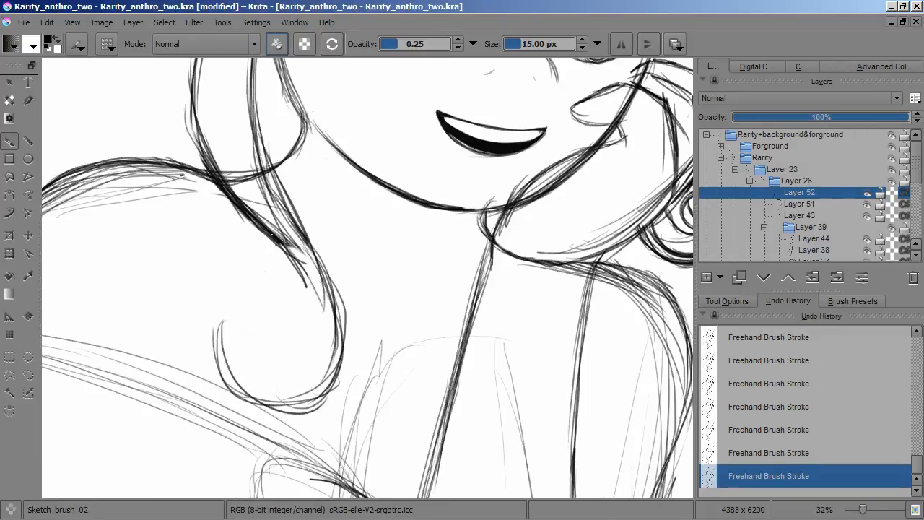
- Scroll the canvas down toward the lower body for the long mane strands
scroll(down, 3)
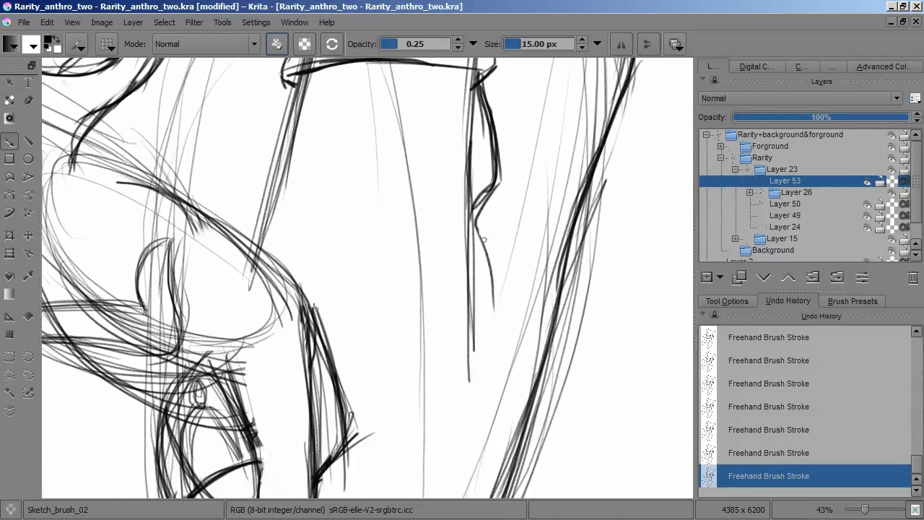
- Zoom out to view the full page of Rarity's sketch
scroll(down, 3)
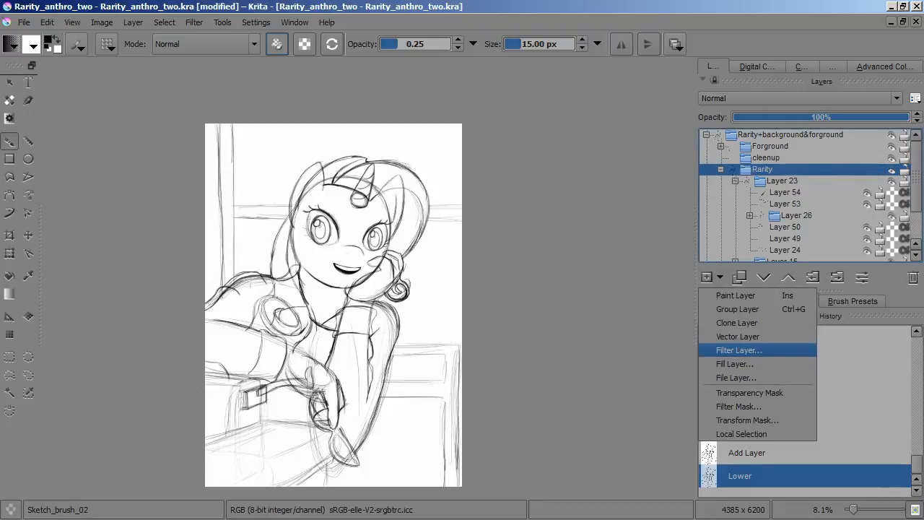
- Put Layers 43, 51 and 52 into new group Layer 58; add a transparency mask to Layer 24
click(738, 350)
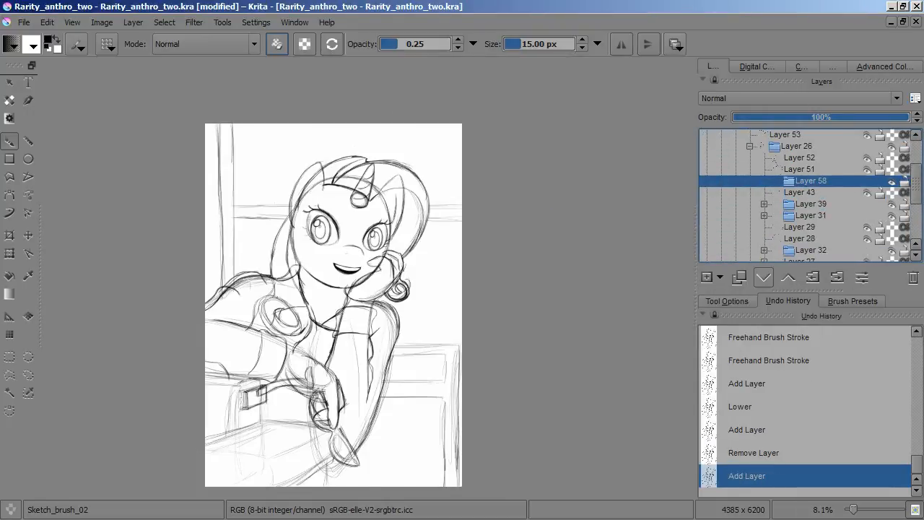
click(788, 277)
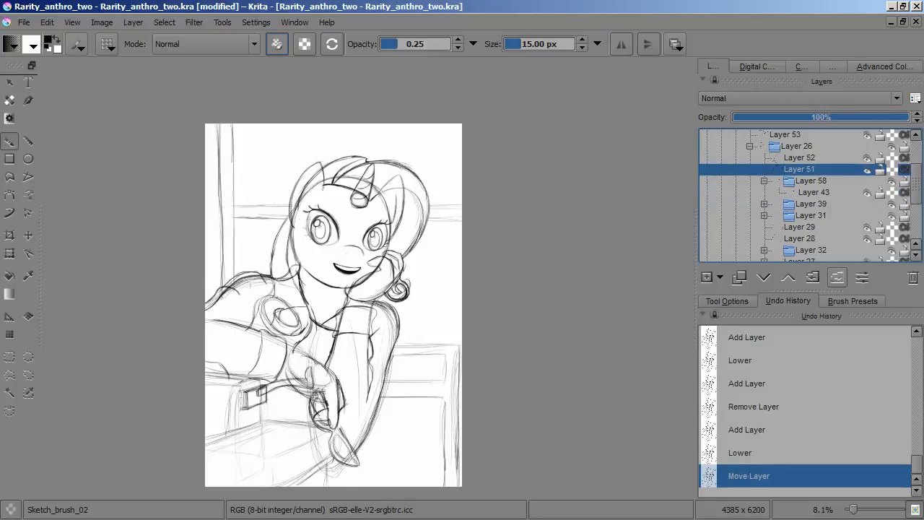
click(708, 277)
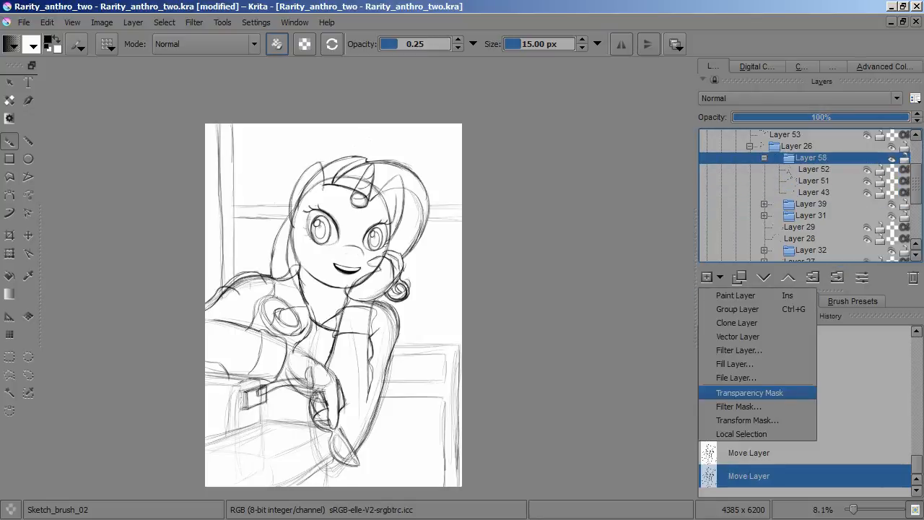
click(748, 392)
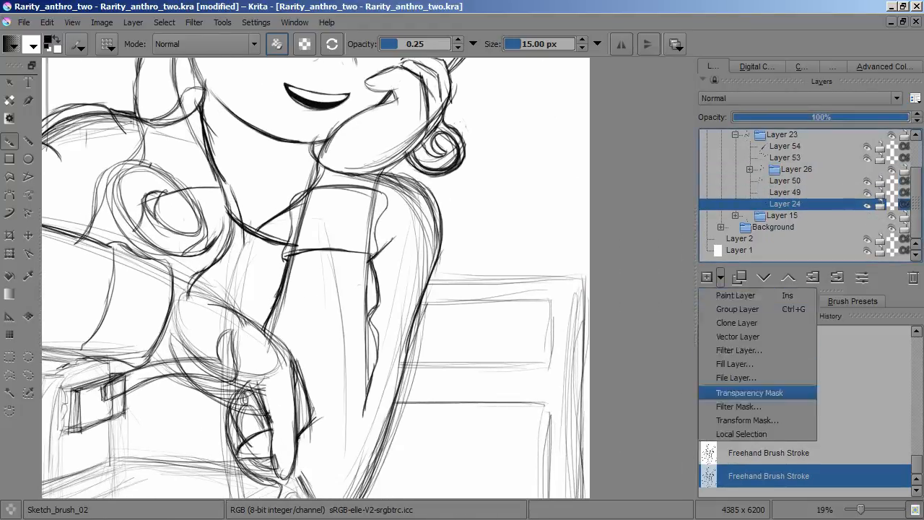
click(749, 392)
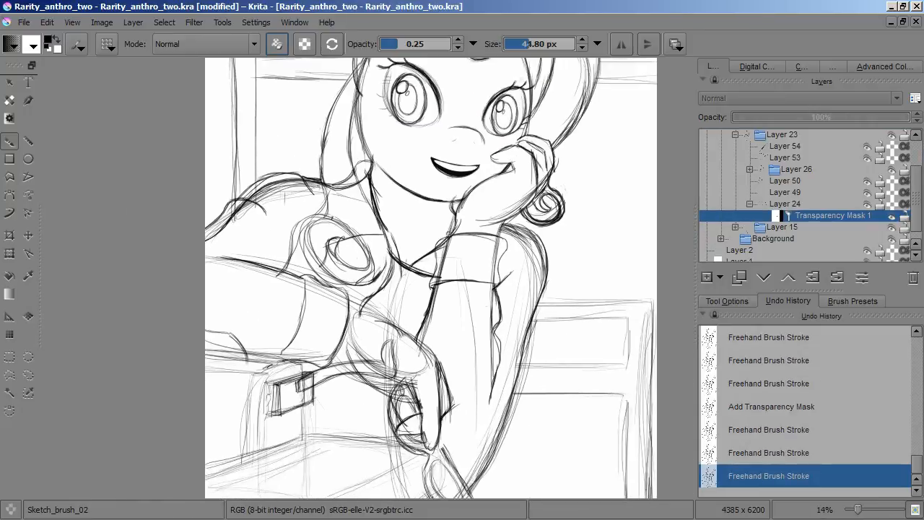